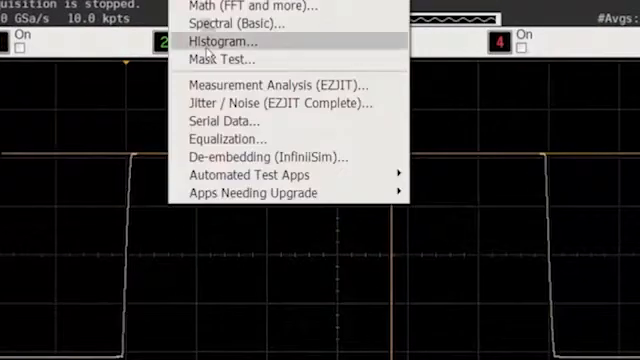
pyautogui.moveTo(250, 175)
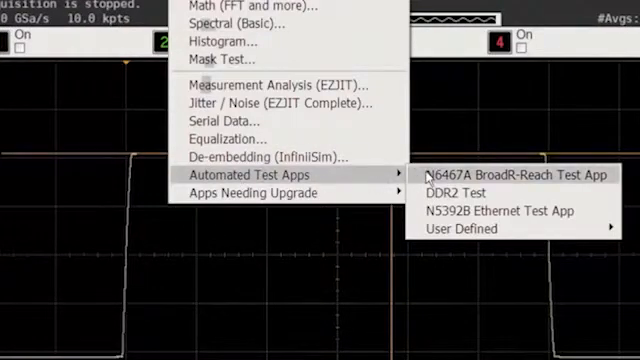
# - Launch the N6467A BroadR-Reach Test App and go to test selection
pyautogui.click(522, 176)
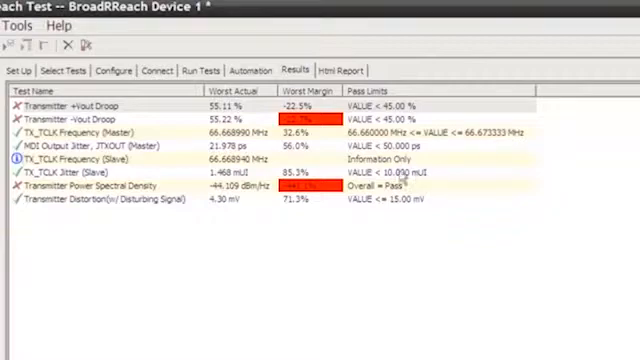
pyautogui.click(17, 70)
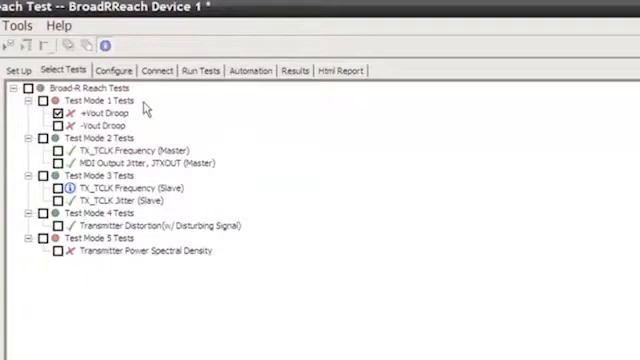
# - Open the DUT Channel configuration and view its dropdown, set to Channel 1
pyautogui.click(112, 70)
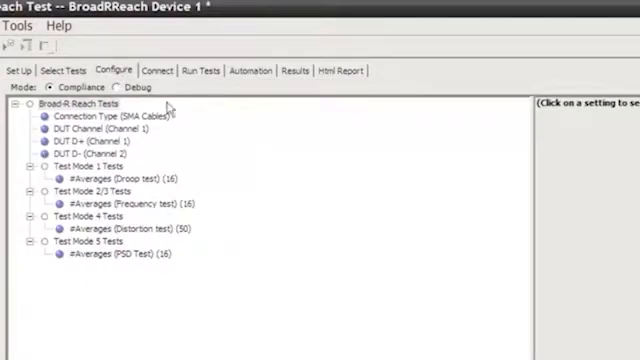
pyautogui.click(95, 128)
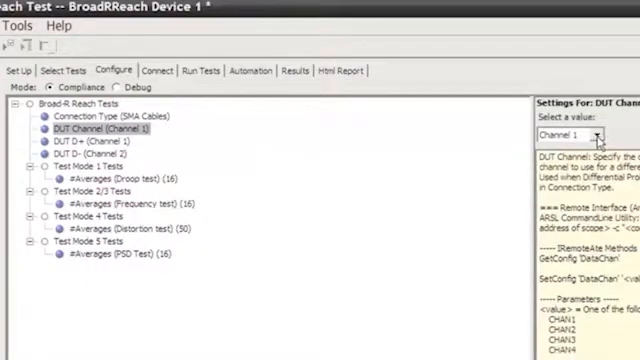
pyautogui.click(596, 134)
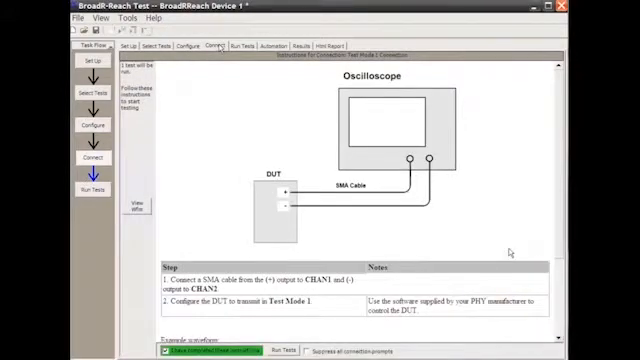
# - Review the CHAN1/CHAN2 connection instructions, then run +Vout Droop appending new trials
pyautogui.scroll(-3)
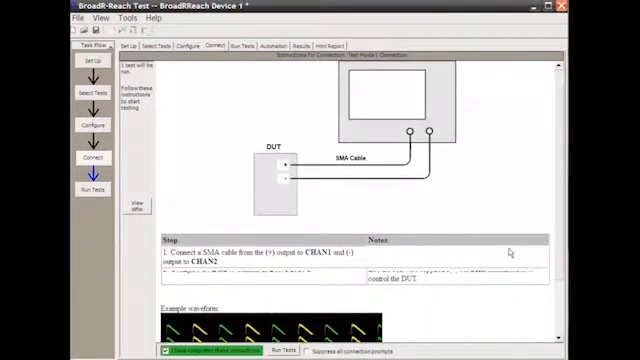
pyautogui.scroll(-3)
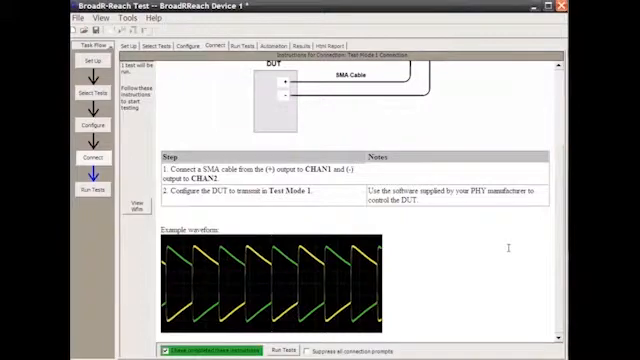
pyautogui.click(162, 46)
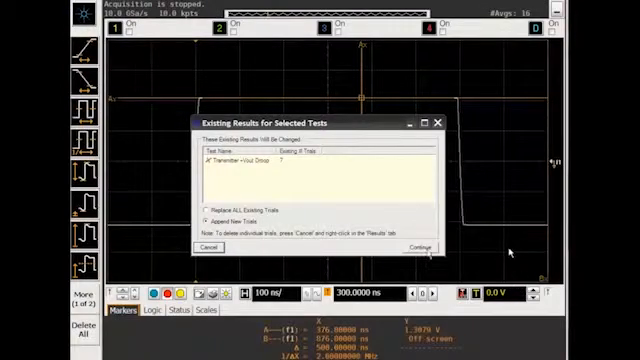
pyautogui.click(418, 248)
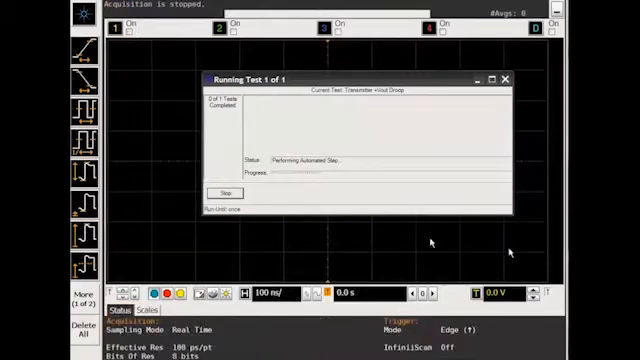